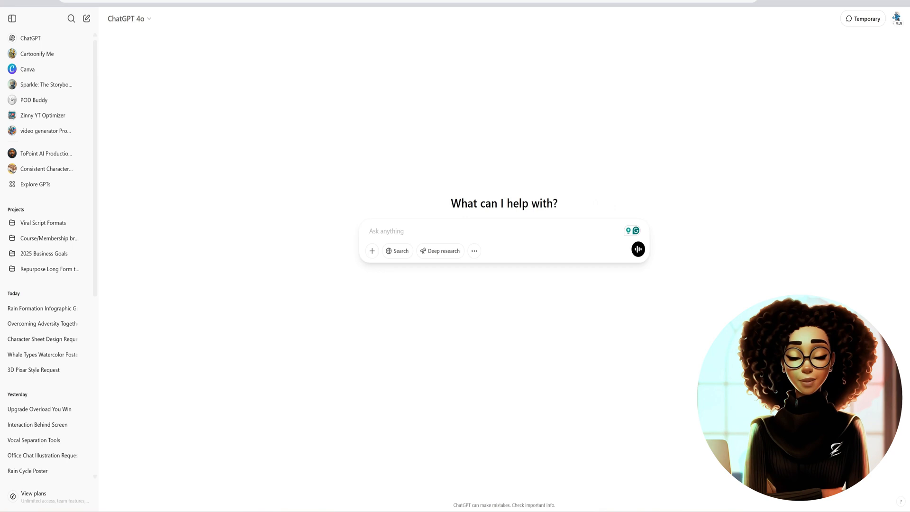
# - Generate a 3D Pixar-style avatar of a curly-haired woman in a black turtleneck and glasses
pyautogui.click(404, 232)
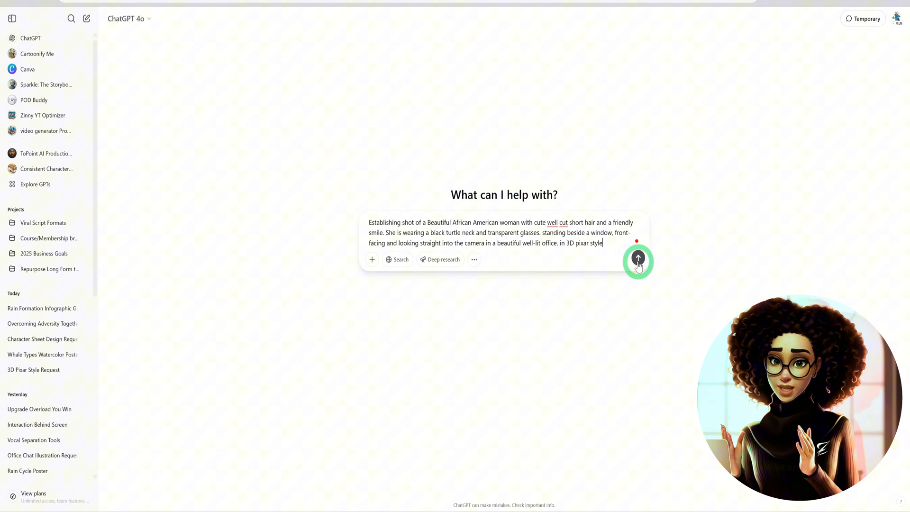
pyautogui.click(637, 259)
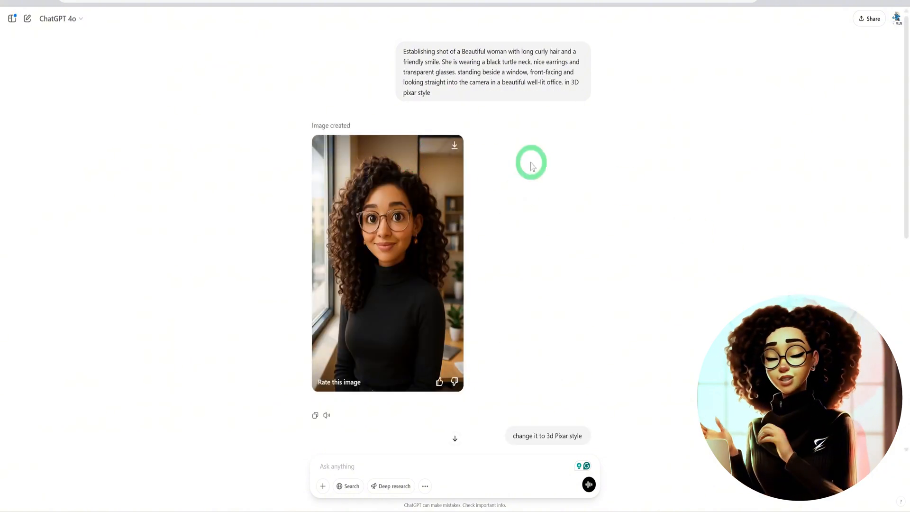
# - Open the earlier chat that turned a head-wrap photo into a Pixar character
pyautogui.click(387, 262)
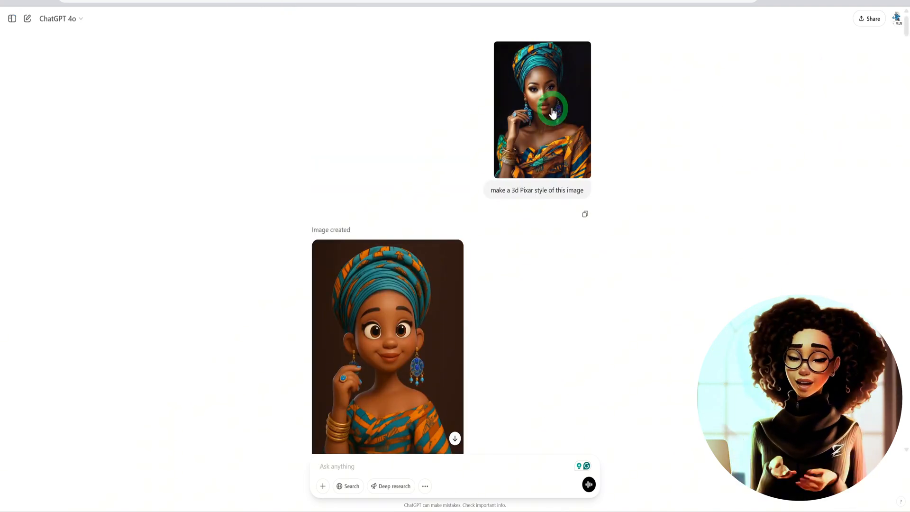
pyautogui.click(542, 109)
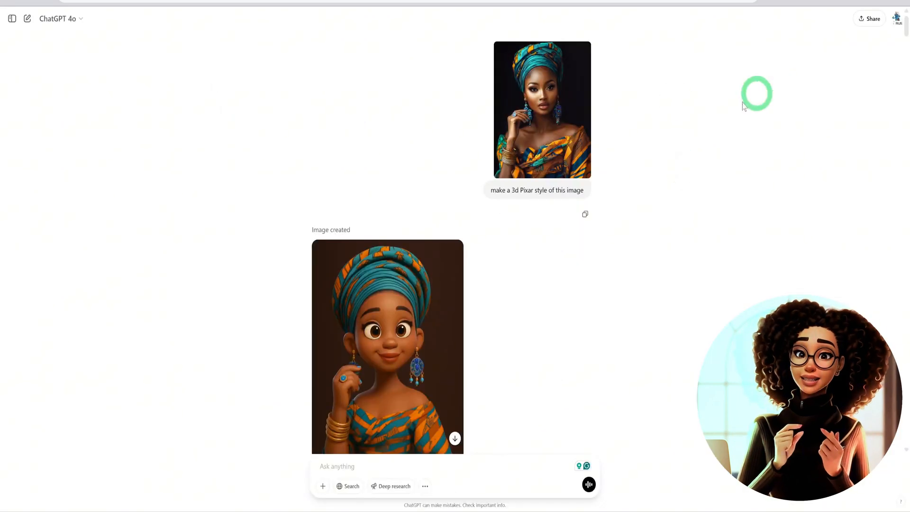
pyautogui.scroll(-3)
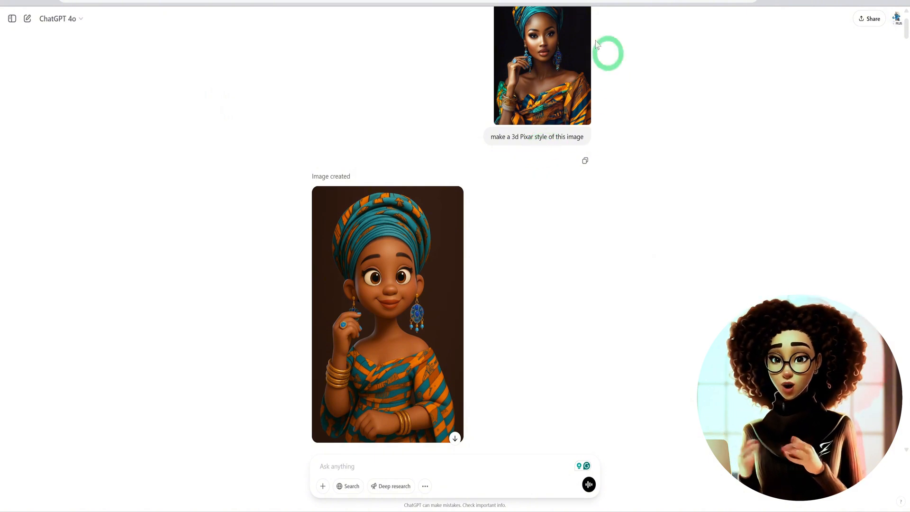
pyautogui.scroll(-3)
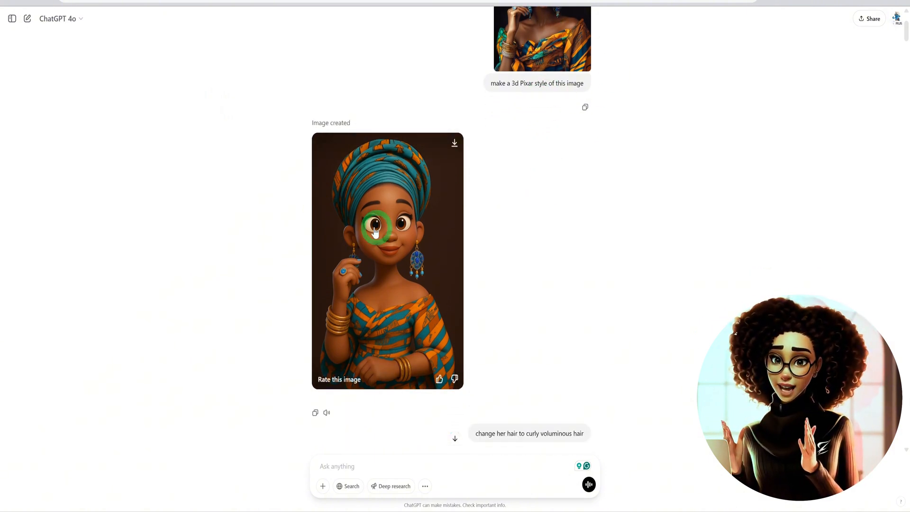
pyautogui.click(387, 260)
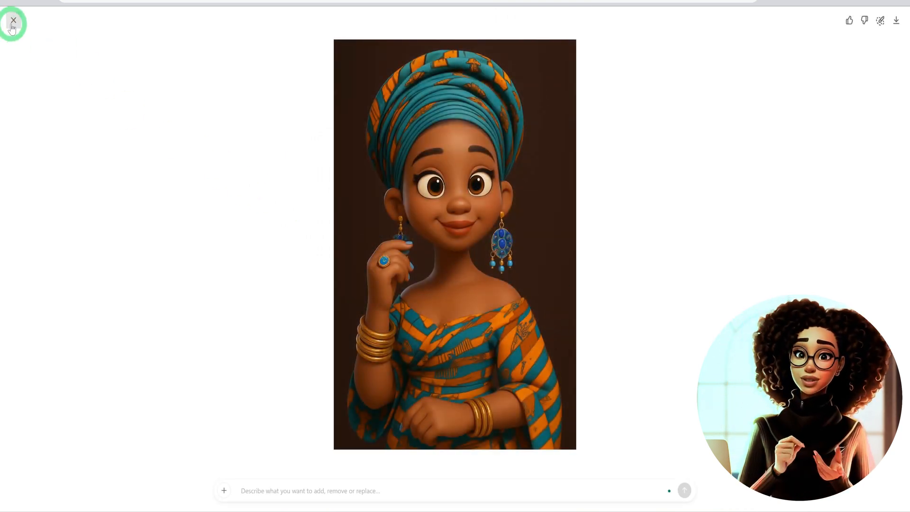
pyautogui.click(13, 21)
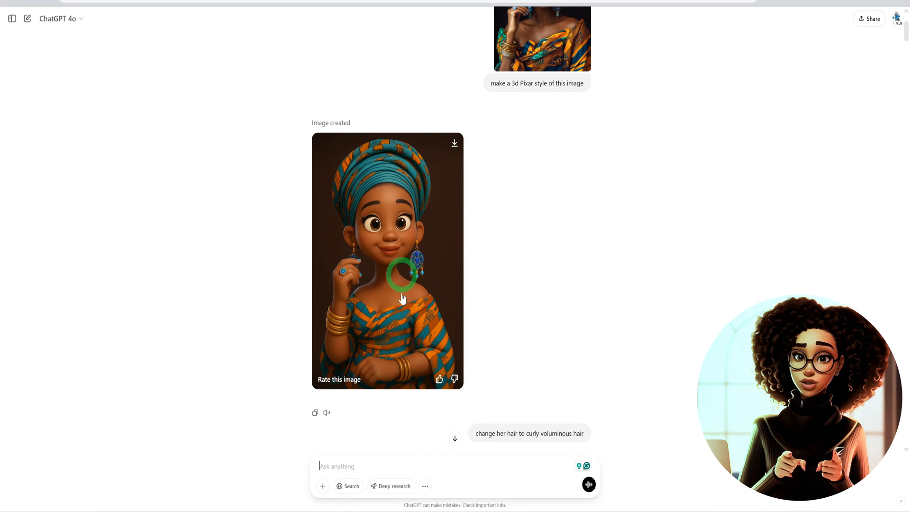
pyautogui.moveTo(472, 266)
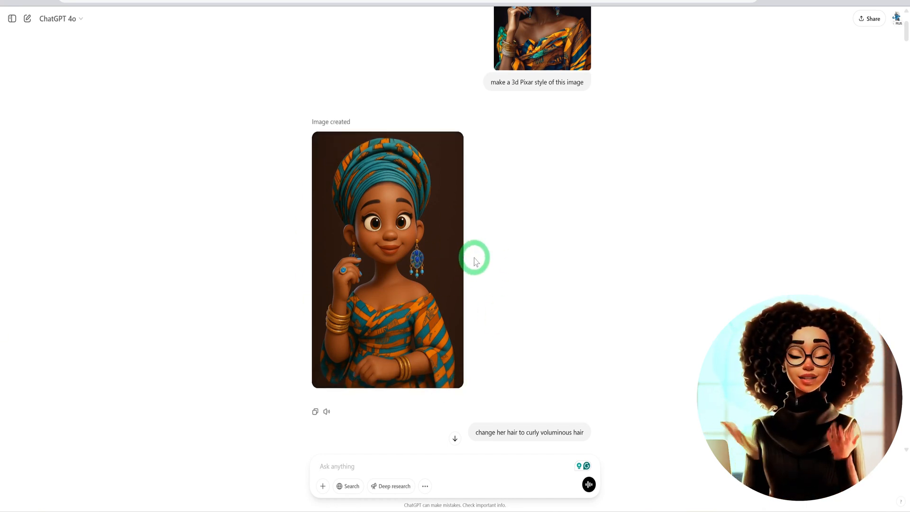
pyautogui.scroll(-3)
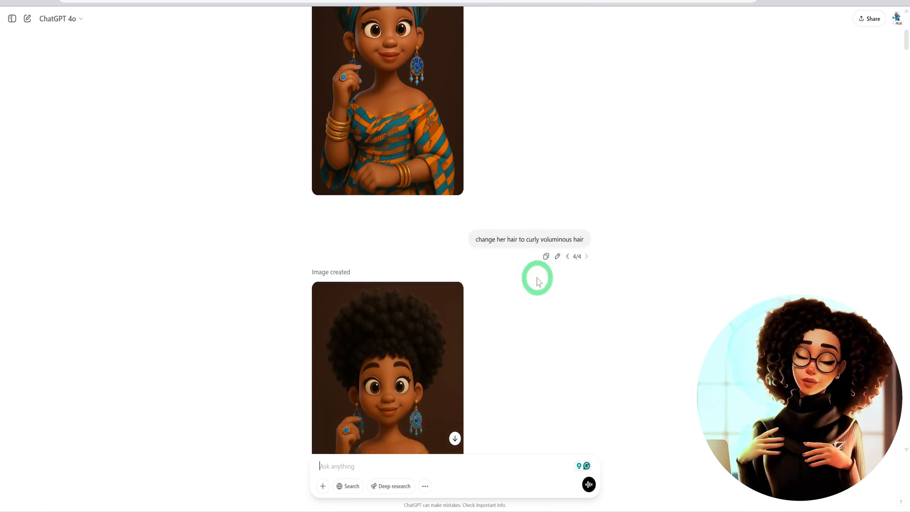
pyautogui.click(387, 367)
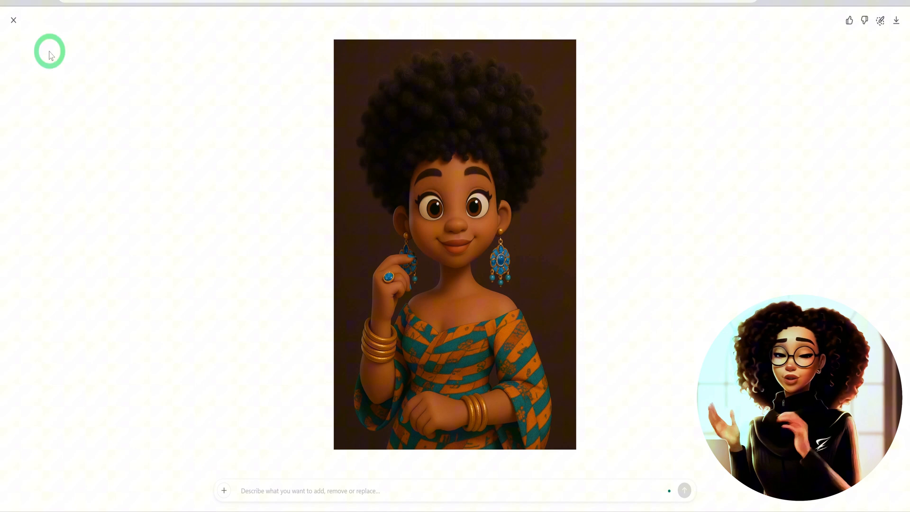
pyautogui.click(13, 20)
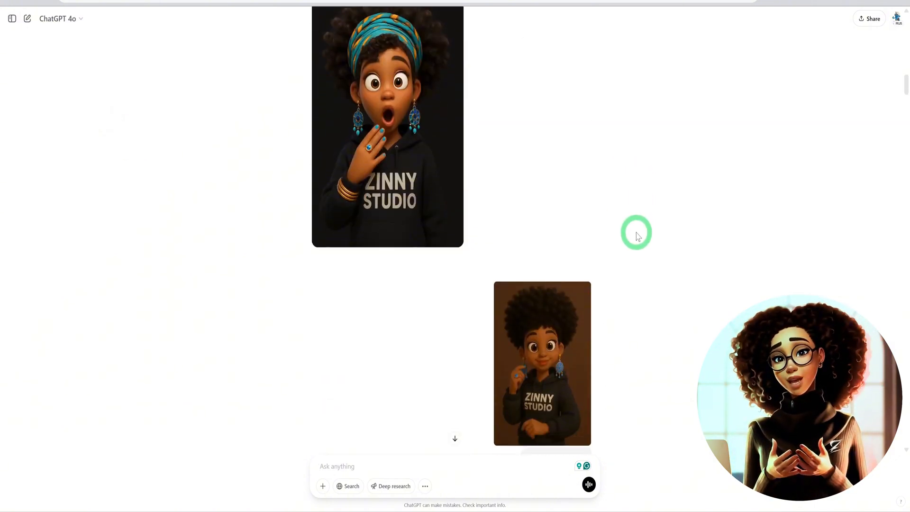
pyautogui.scroll(-3)
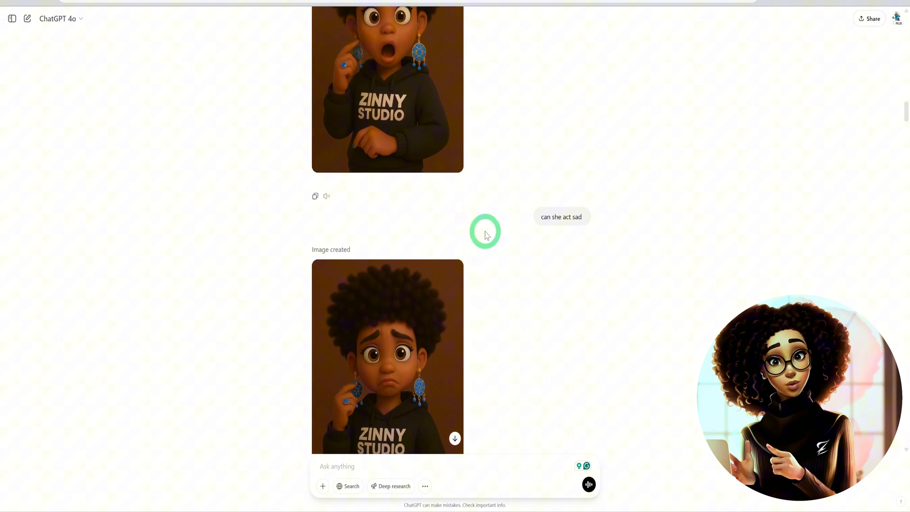
pyautogui.click(387, 357)
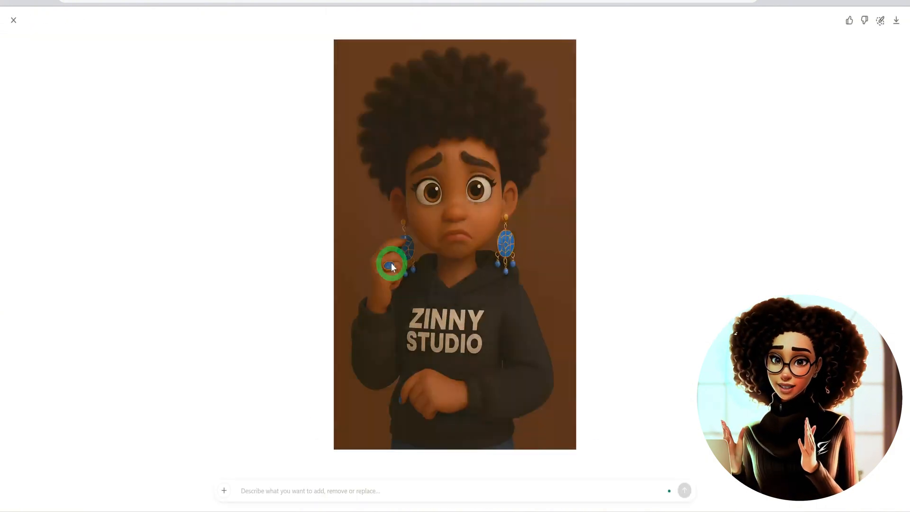
pyautogui.click(13, 20)
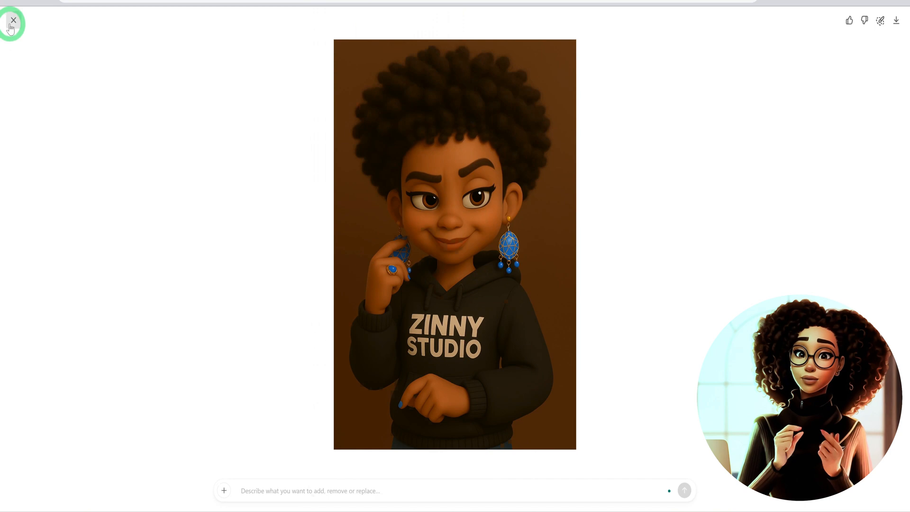
pyautogui.click(13, 21)
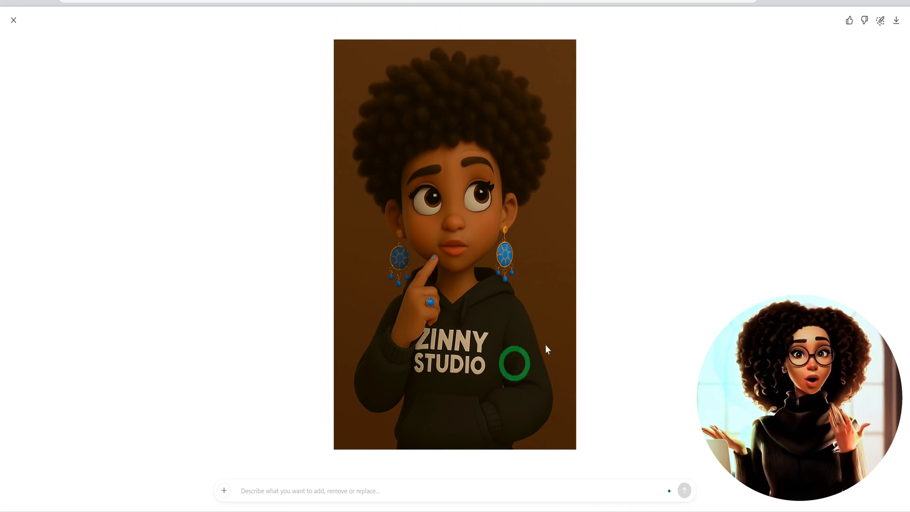
pyautogui.click(13, 20)
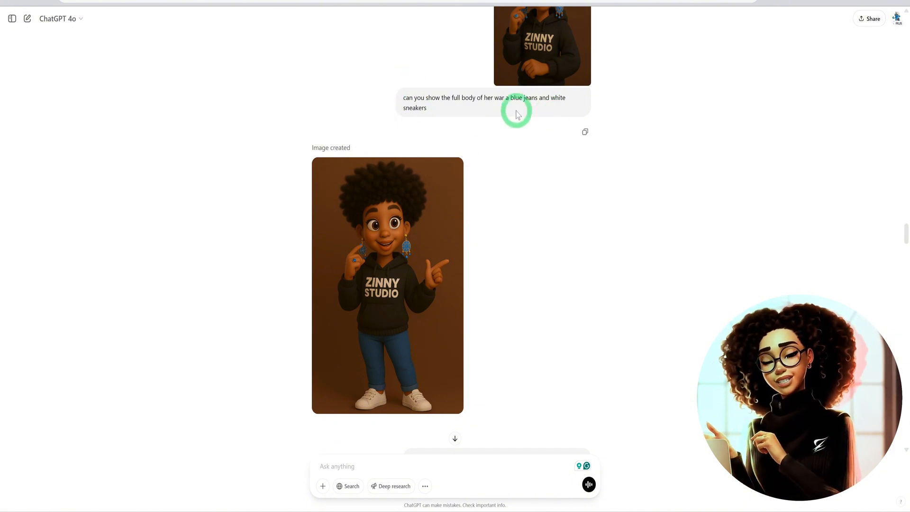
pyautogui.scroll(-3)
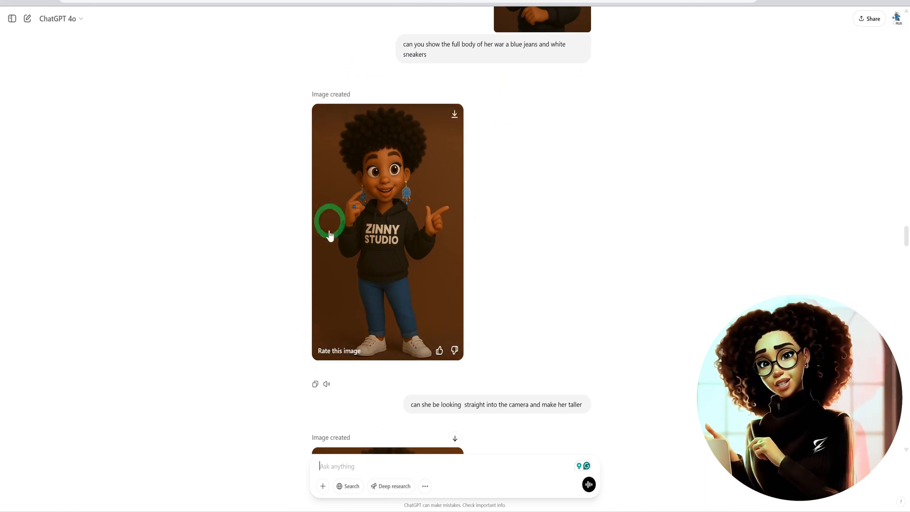
pyautogui.scroll(-3)
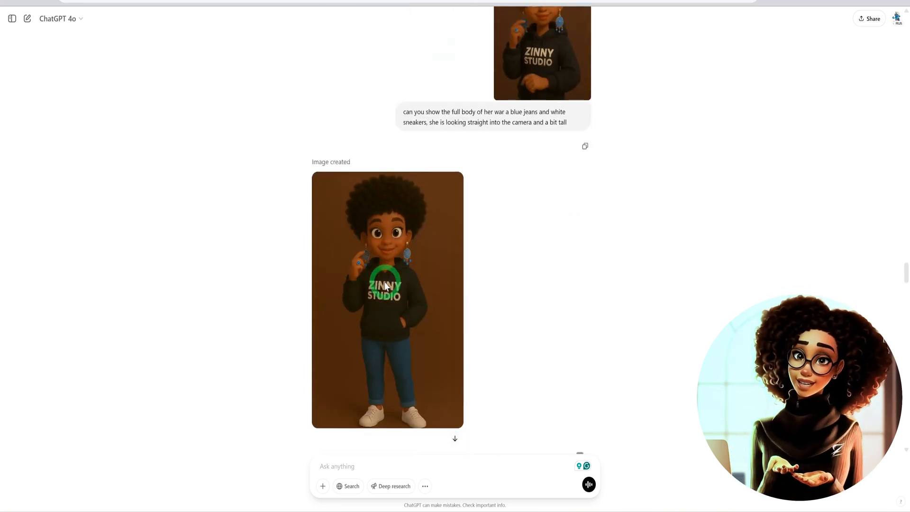
pyautogui.click(387, 299)
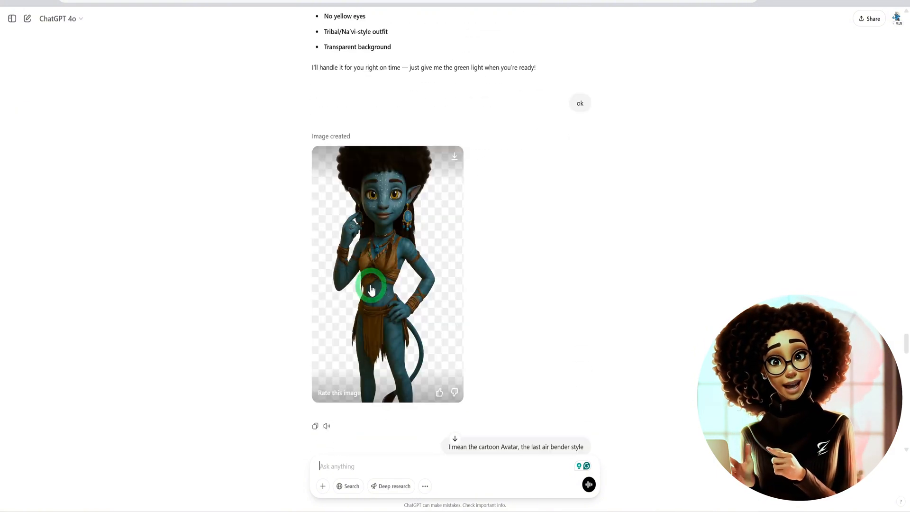
pyautogui.scroll(-3)
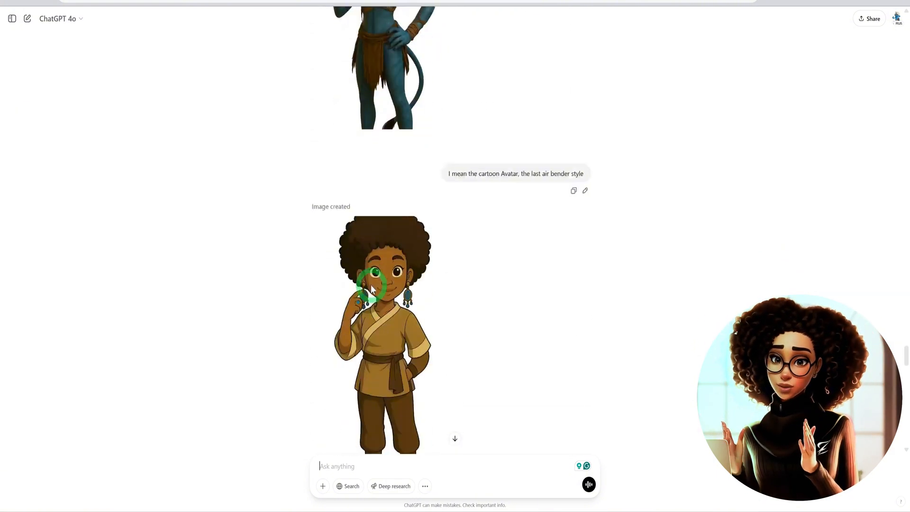
pyautogui.scroll(-3)
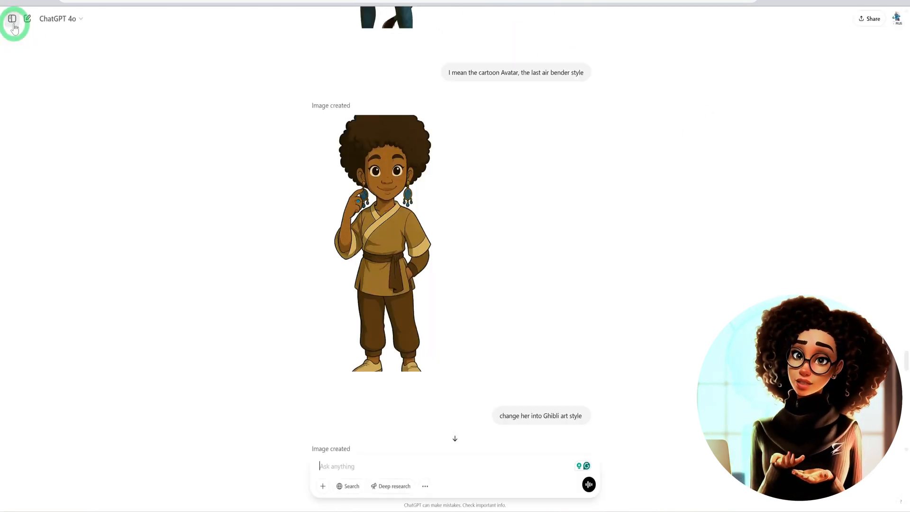
pyautogui.scroll(-3)
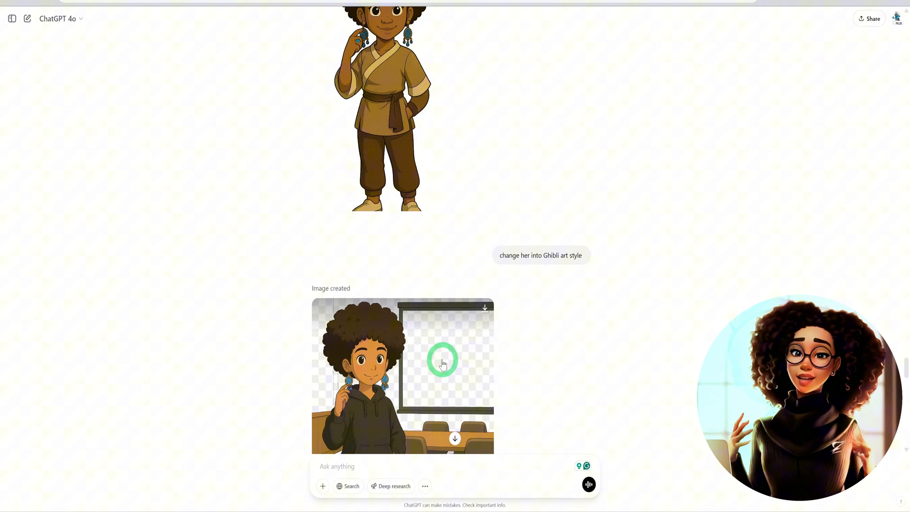
pyautogui.scroll(-3)
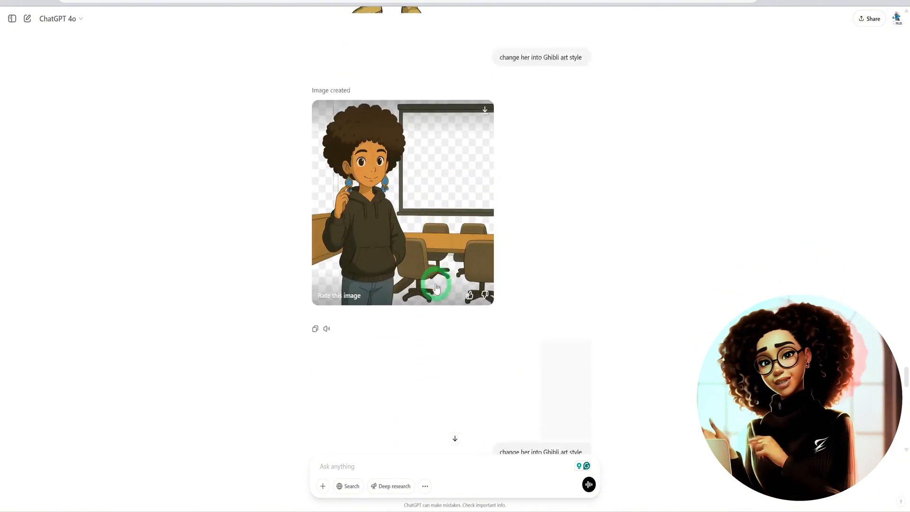
pyautogui.click(402, 201)
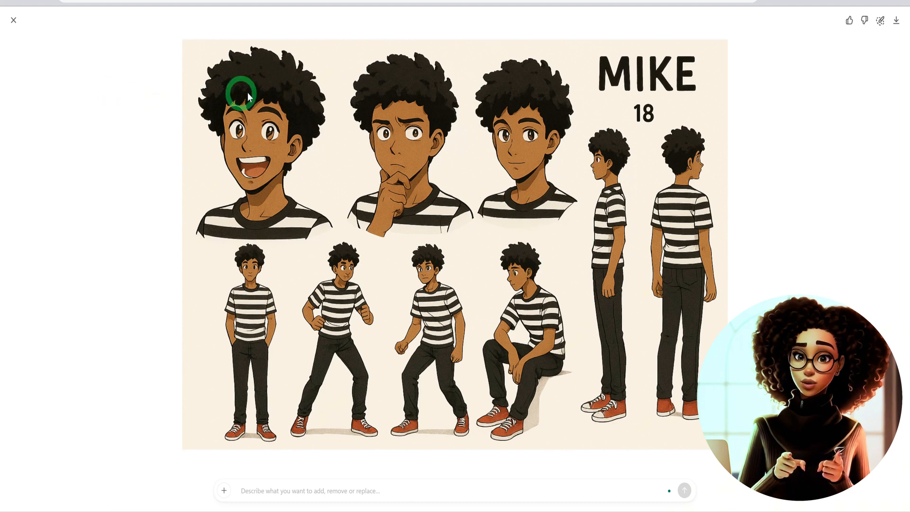
pyautogui.moveTo(631, 107)
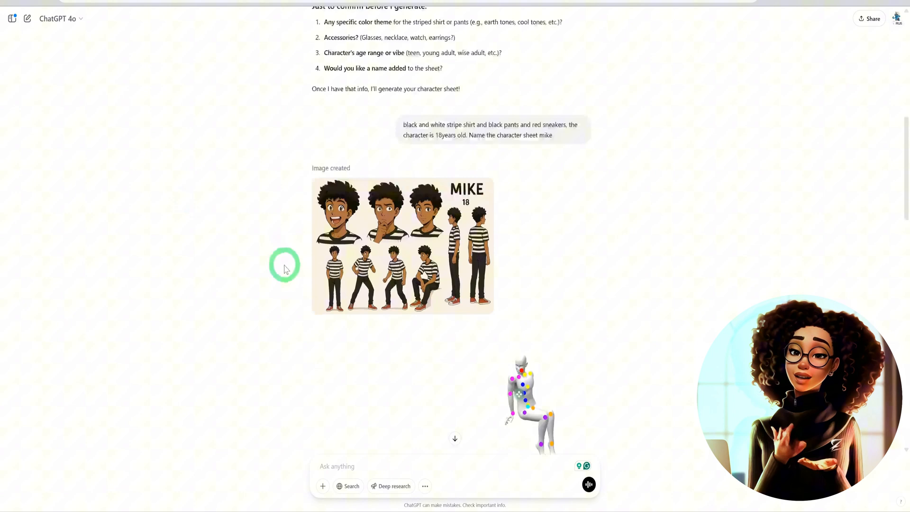
pyautogui.scroll(-3)
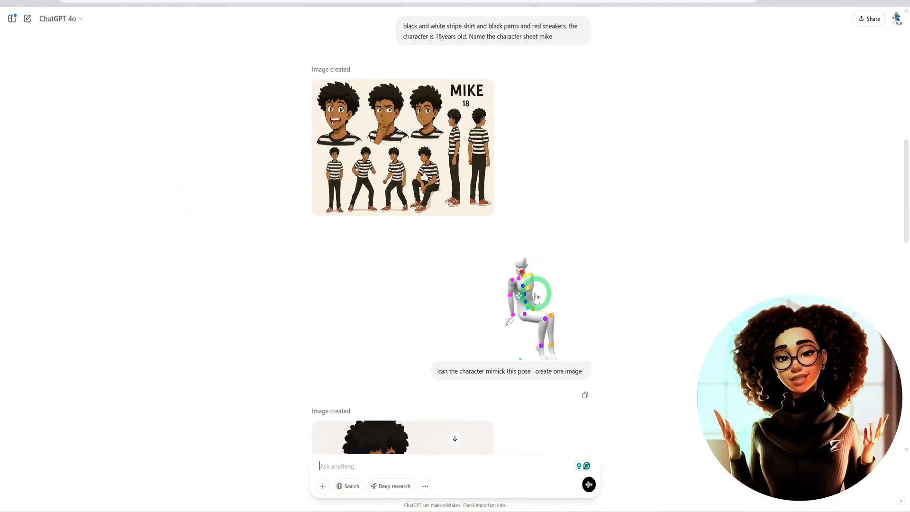
pyautogui.scroll(-3)
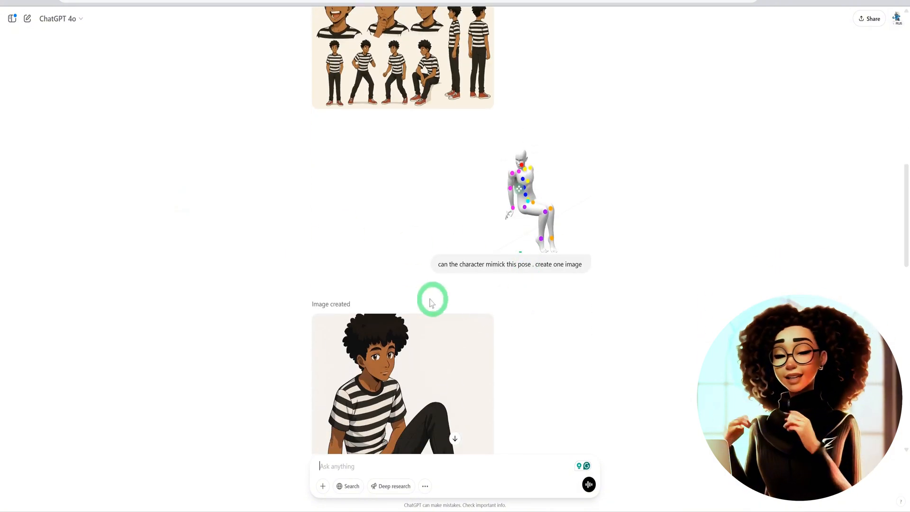
pyautogui.scroll(-3)
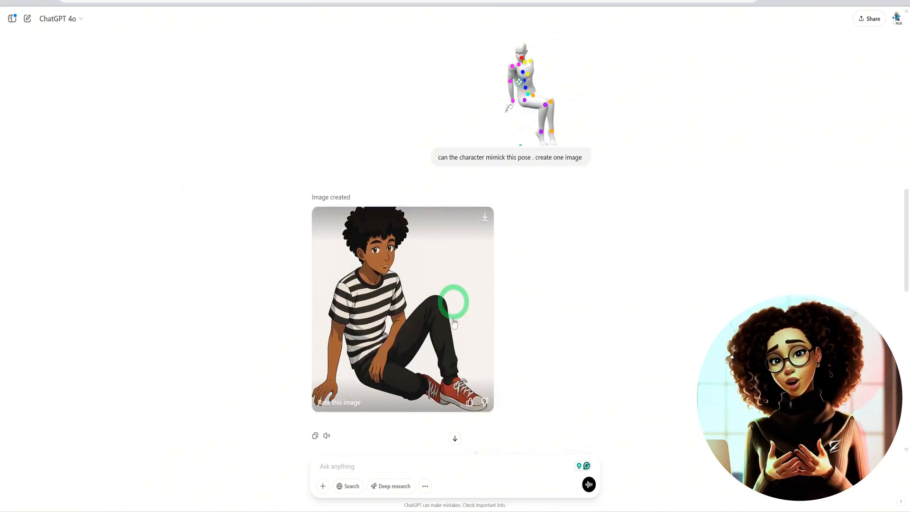
pyautogui.click(402, 308)
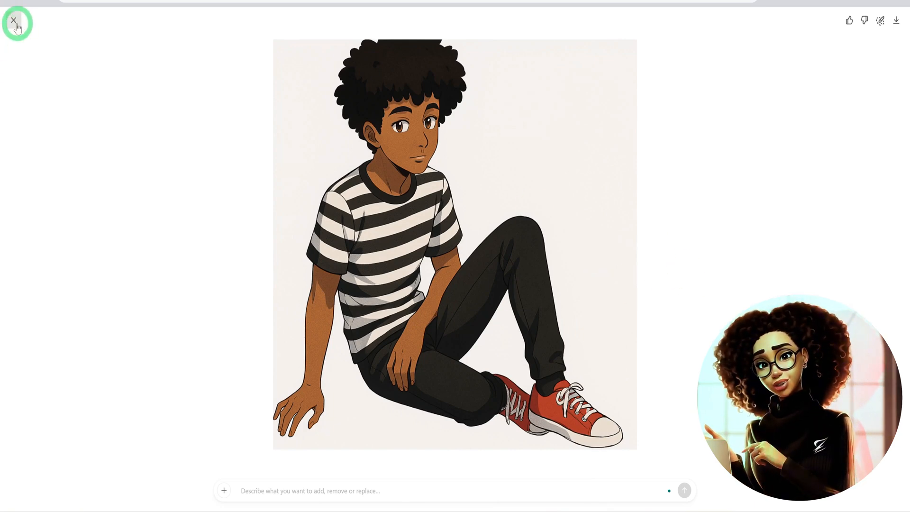
pyautogui.click(13, 21)
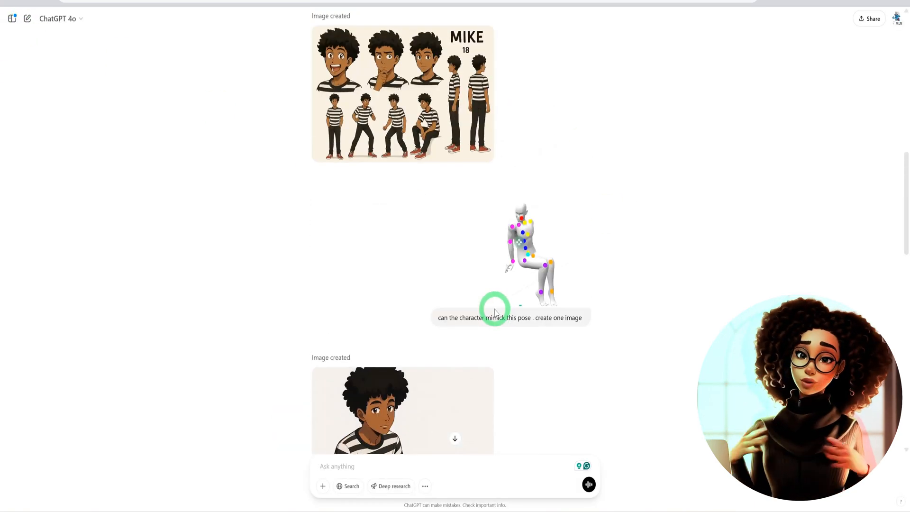
pyautogui.scroll(-3)
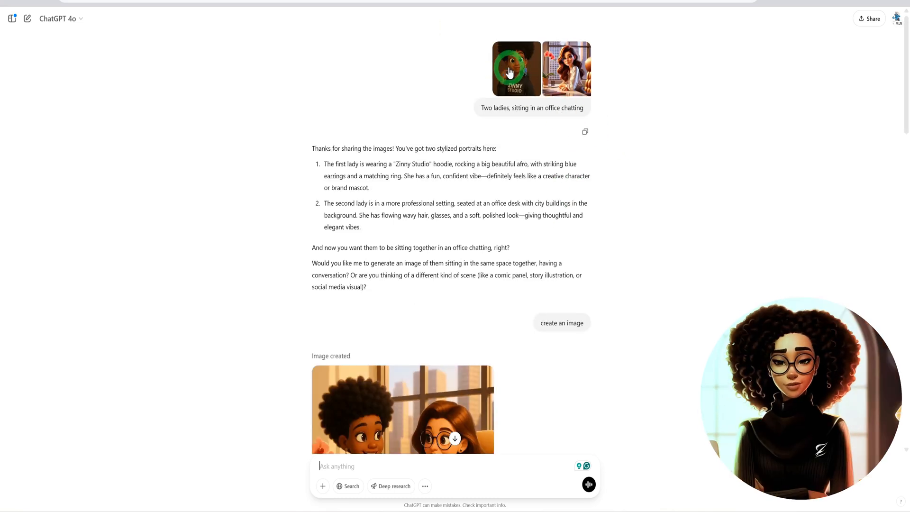
pyautogui.click(515, 68)
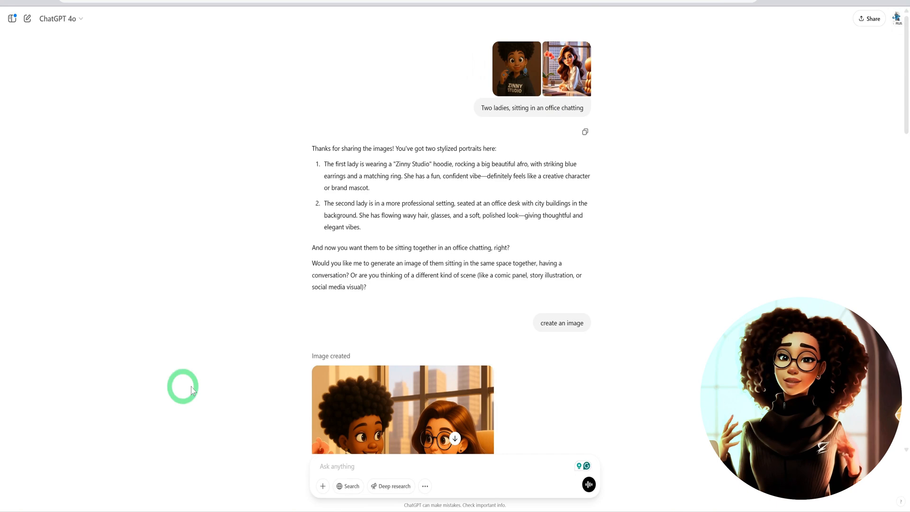
pyautogui.click(403, 409)
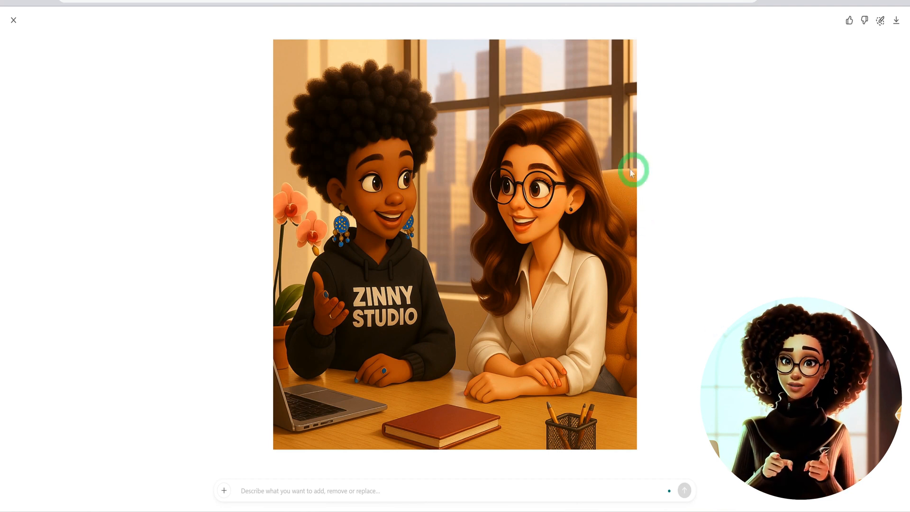
pyautogui.moveTo(635, 203)
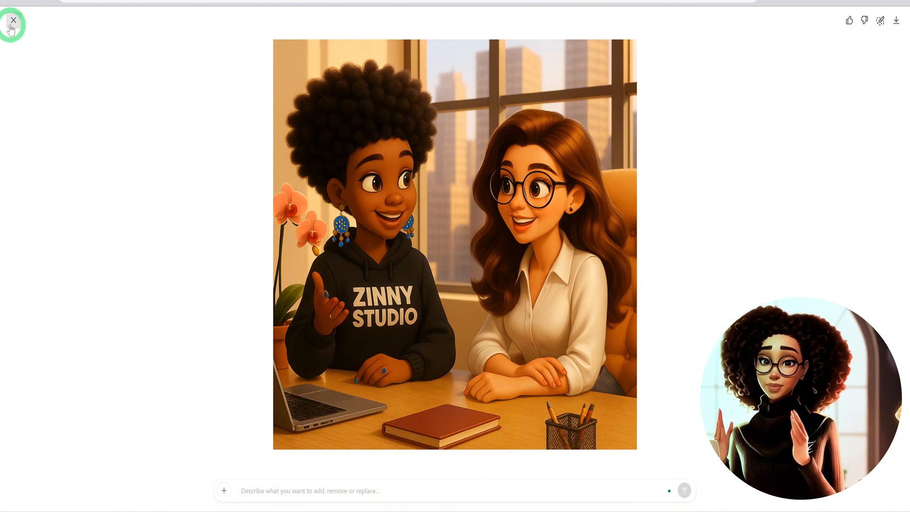
pyautogui.click(12, 21)
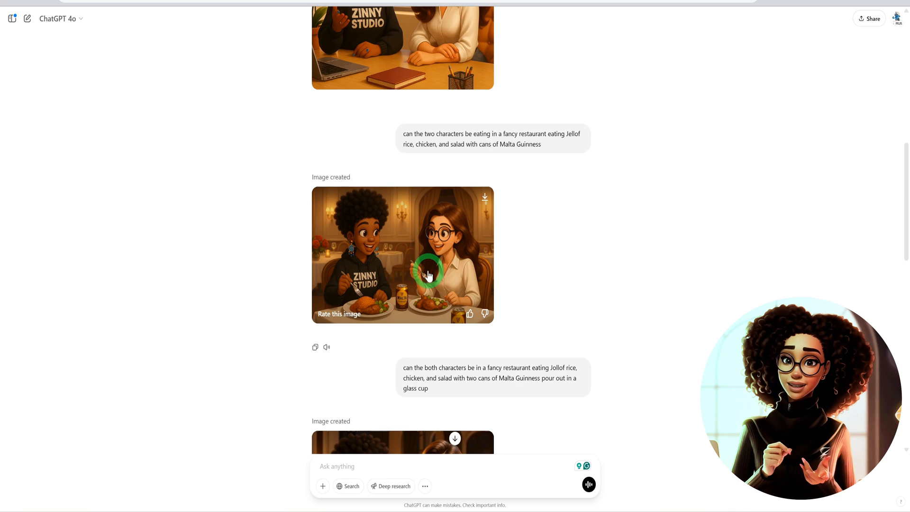
pyautogui.click(403, 255)
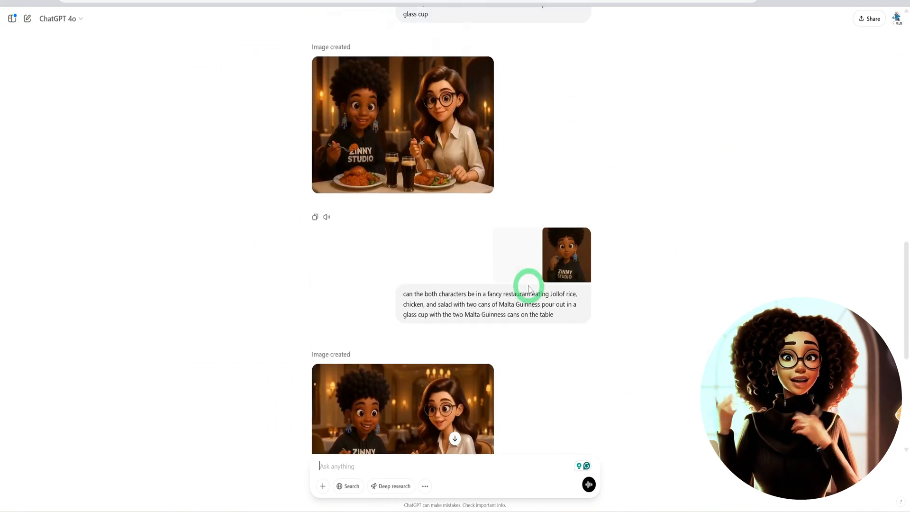
pyautogui.click(402, 124)
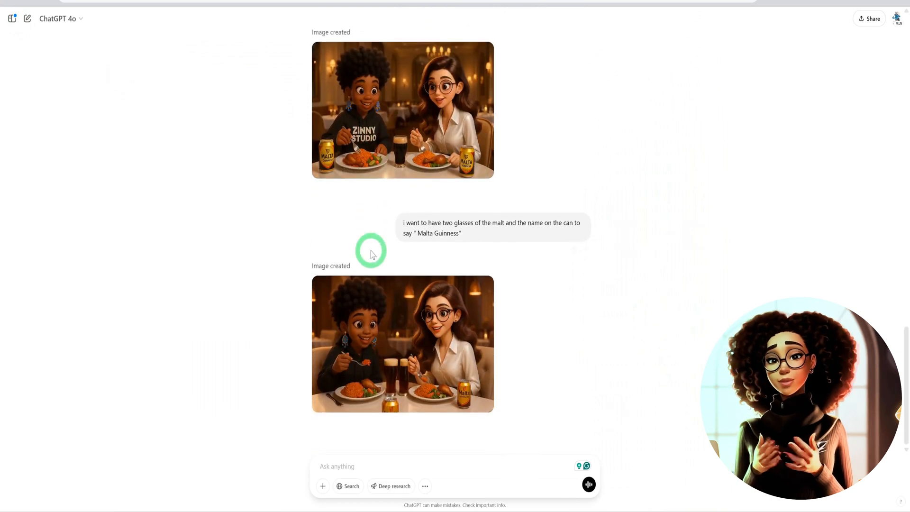
pyautogui.moveTo(412, 146)
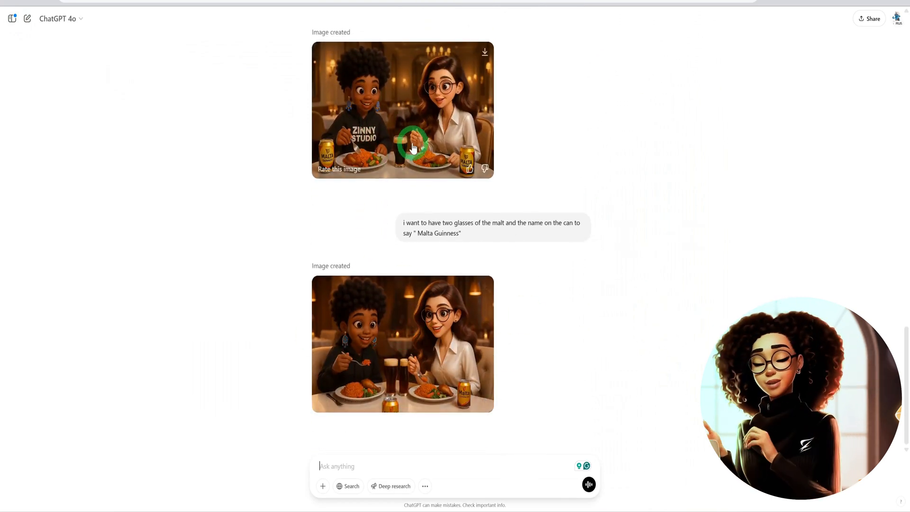
pyautogui.click(402, 344)
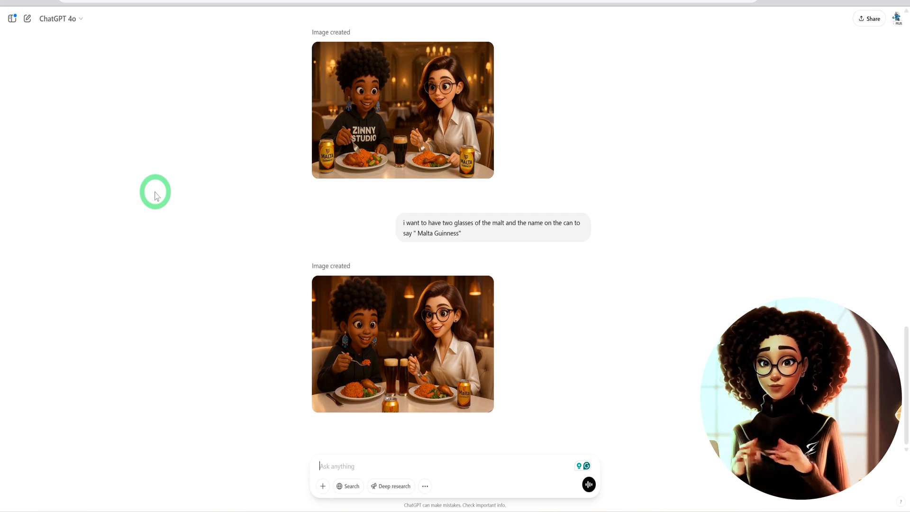
pyautogui.moveTo(534, 23)
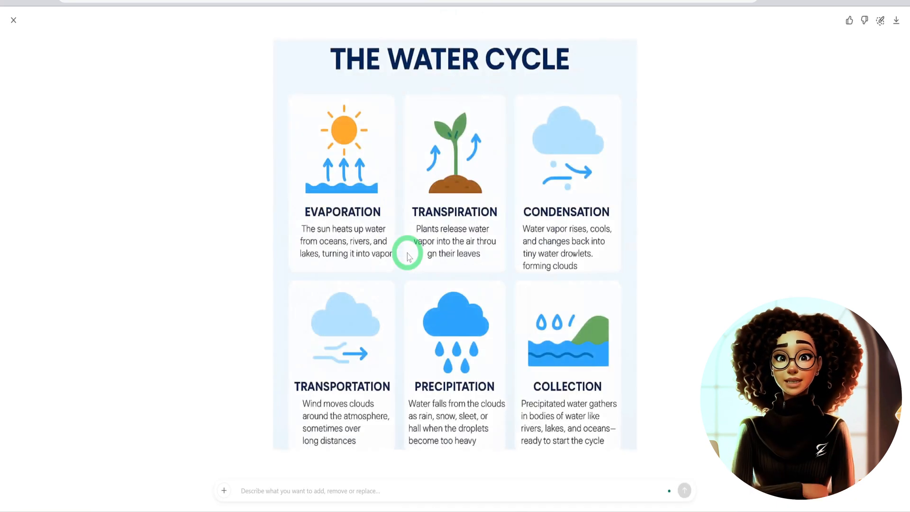
pyautogui.moveTo(650, 328)
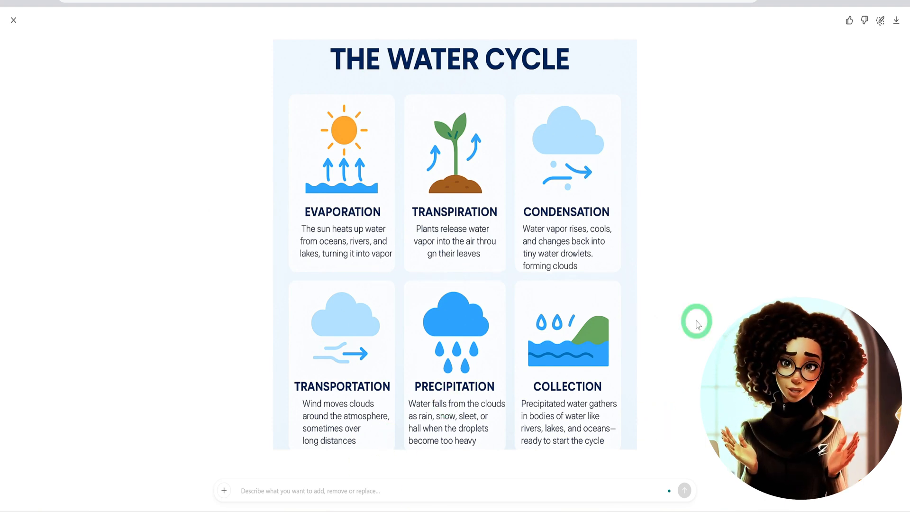
# - Show the six-stage Water Cycle infographic at full size
pyautogui.click(13, 20)
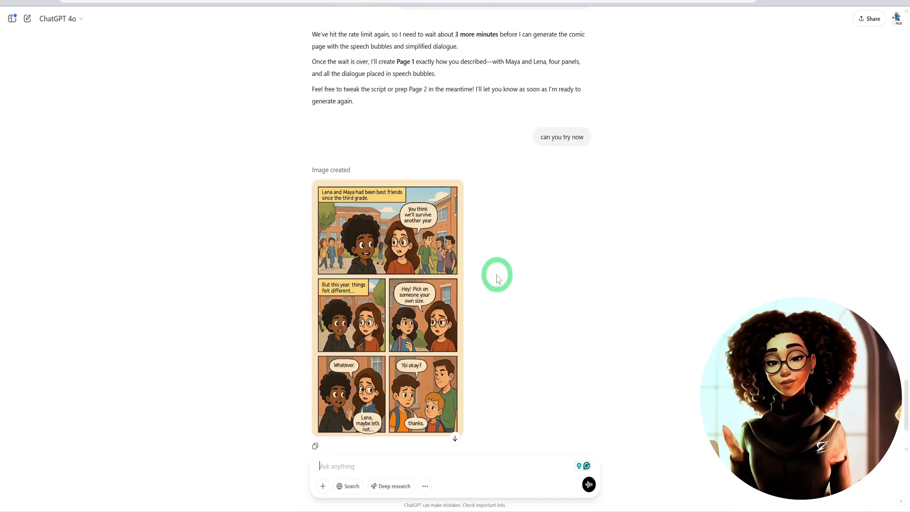
# - Enlarge the four-panel Lena and Maya comic page to read its dialogue
pyautogui.click(388, 307)
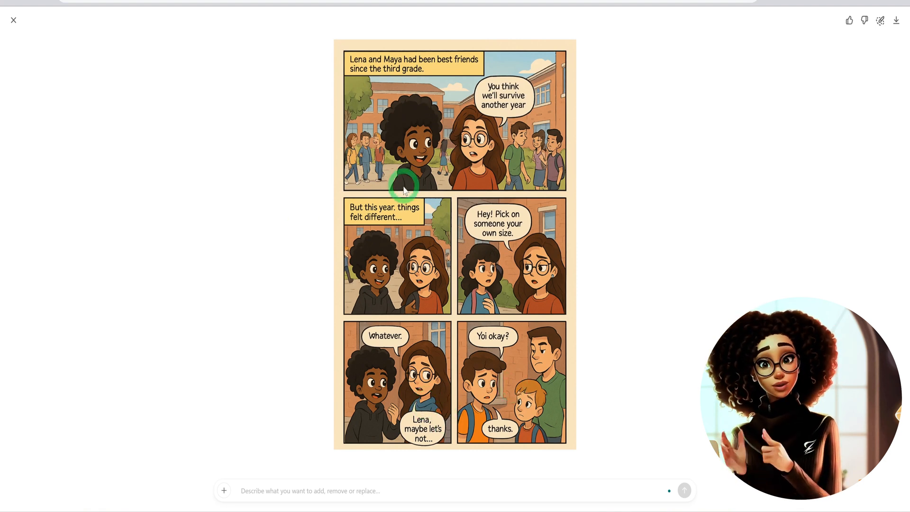
pyautogui.moveTo(453, 201)
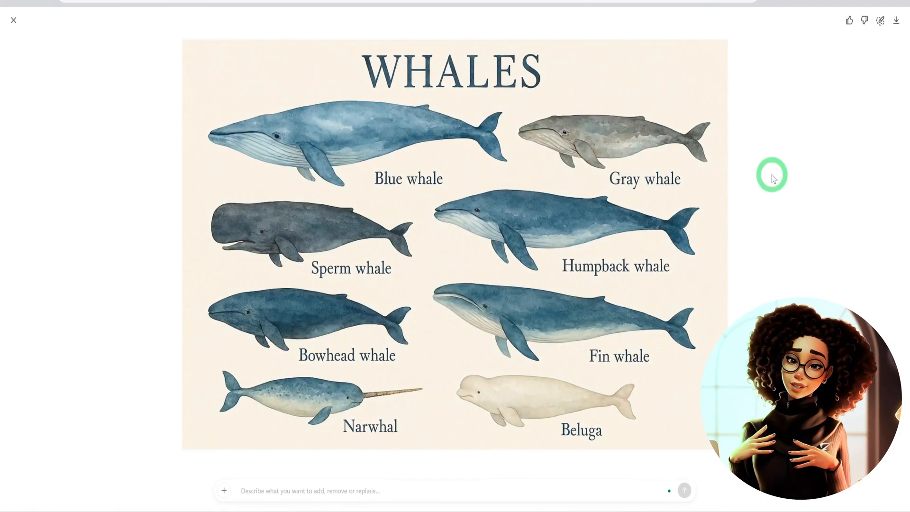
pyautogui.moveTo(435, 264)
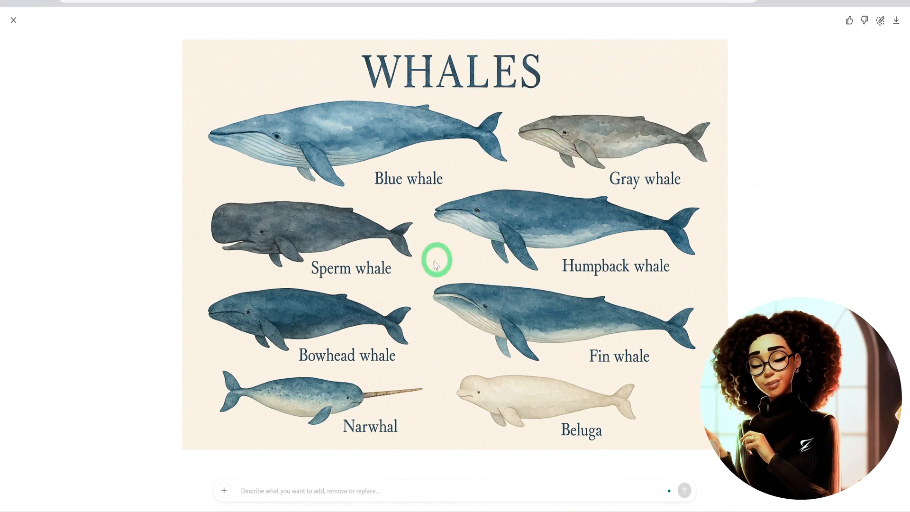
pyautogui.moveTo(438, 209)
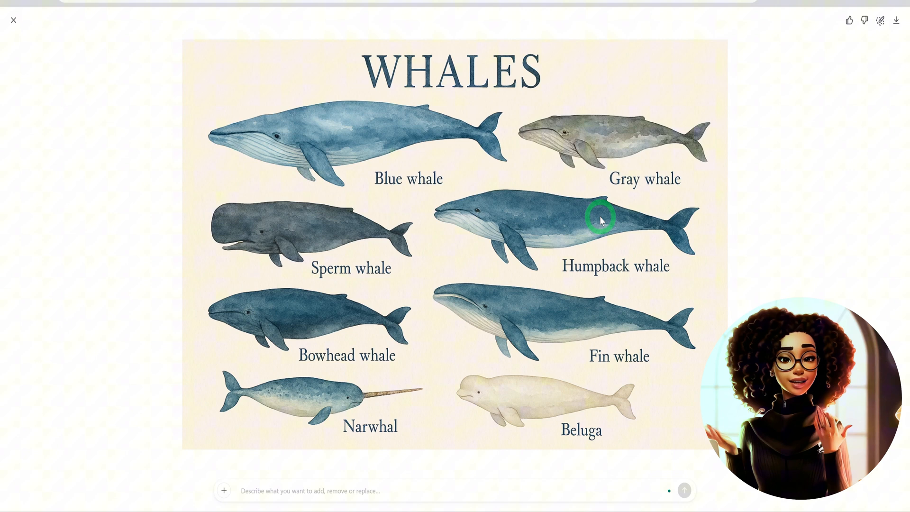
# - View the watercolour whales chart of eight labeled species up close
pyautogui.click(13, 20)
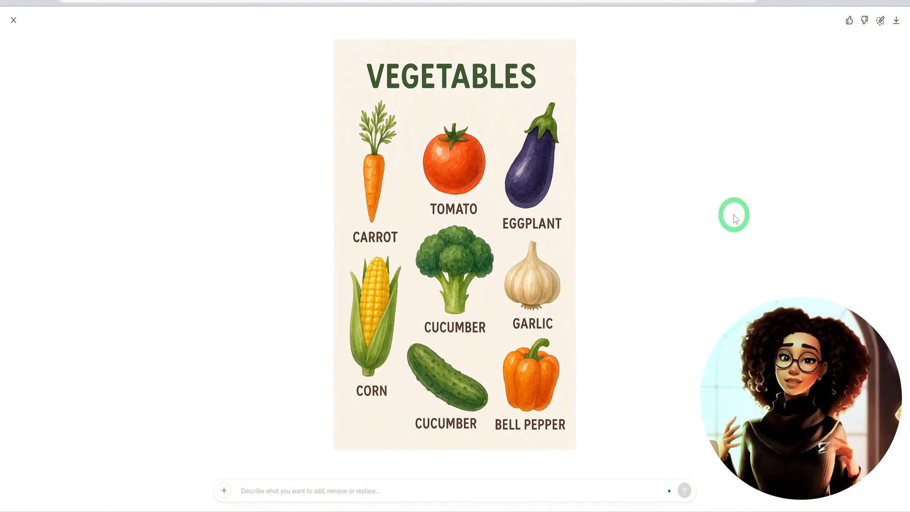
pyautogui.moveTo(591, 186)
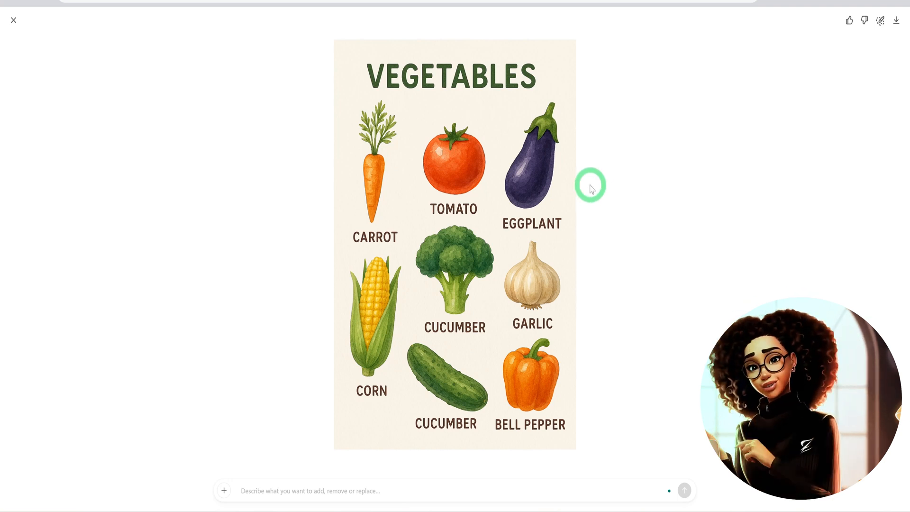
pyautogui.moveTo(515, 195)
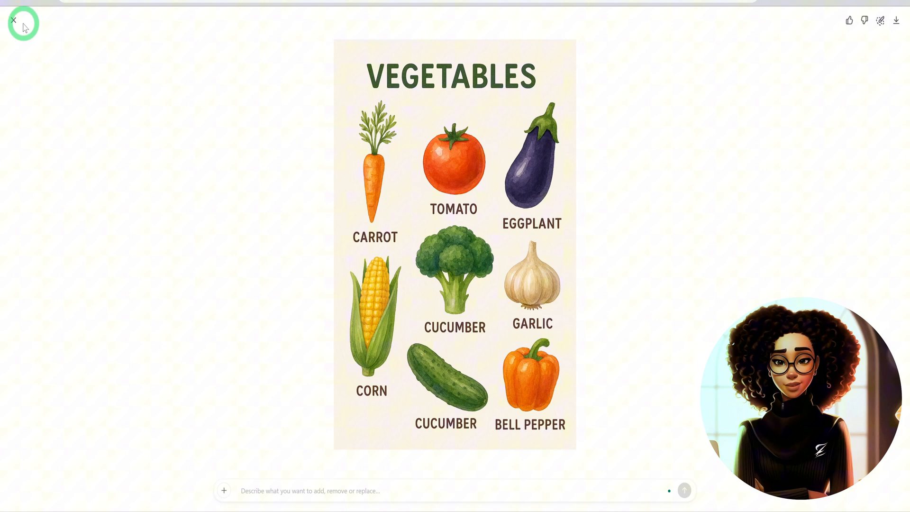
# - Close the enlarged vegetables poster and return to the conversation
pyautogui.click(13, 21)
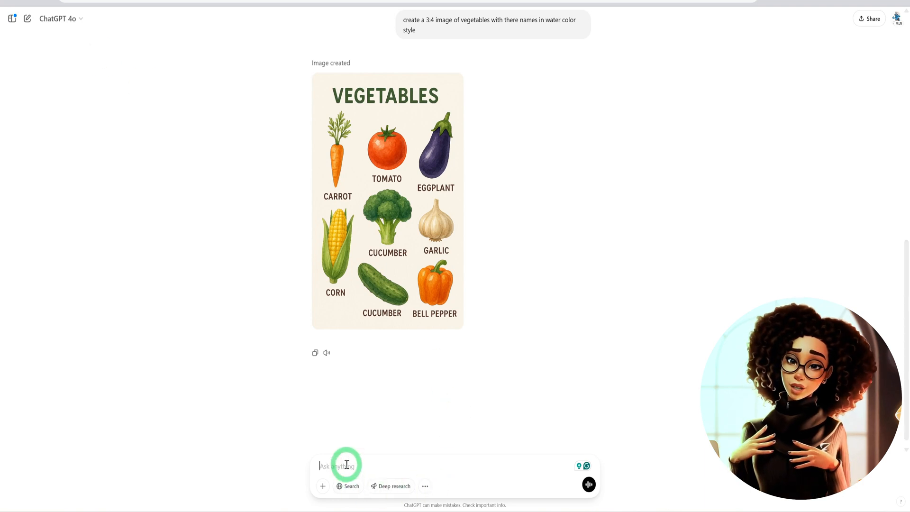
# - Request a sticker of a baby panda hugging its mother, then enlarge and close it
pyautogui.write('create a sticker of')
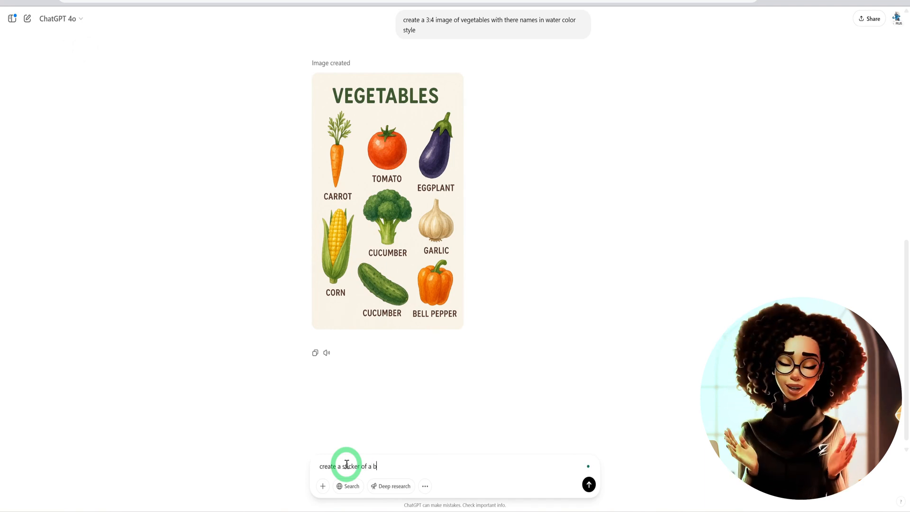
pyautogui.write('aby')
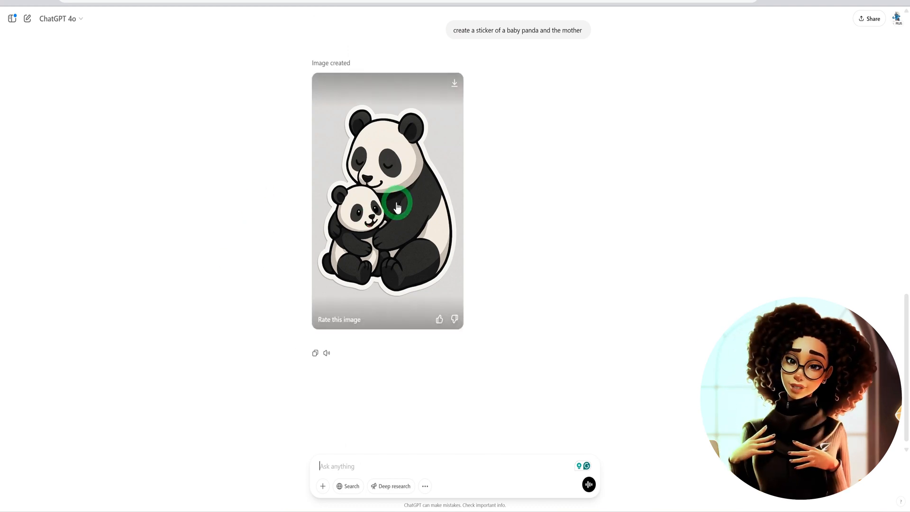
pyautogui.click(388, 200)
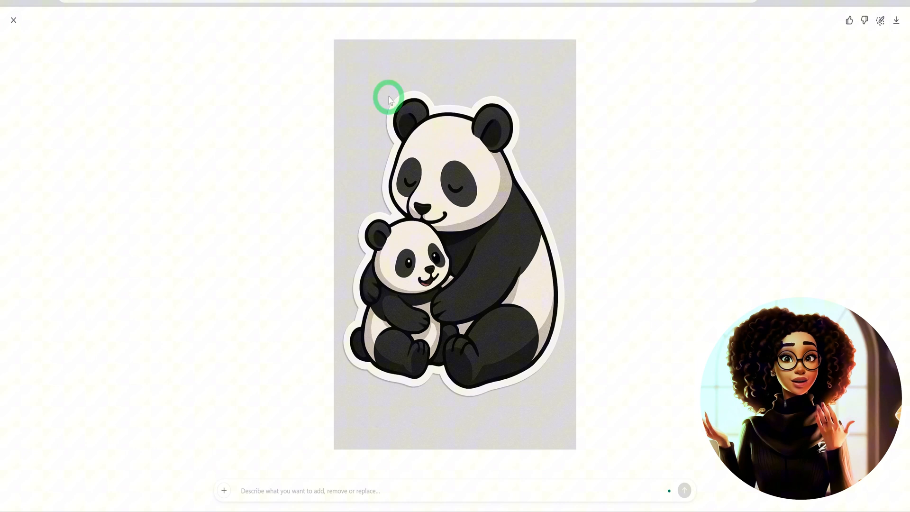
pyautogui.moveTo(454, 187)
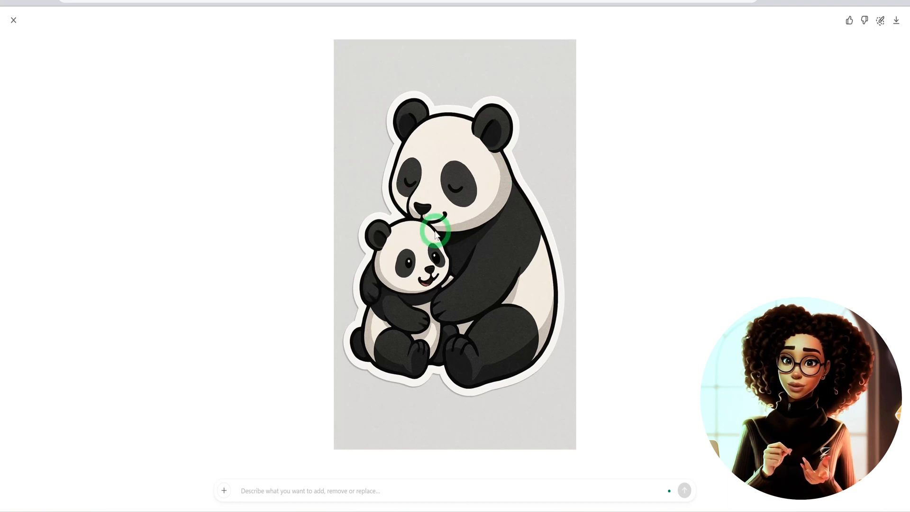
pyautogui.moveTo(424, 138)
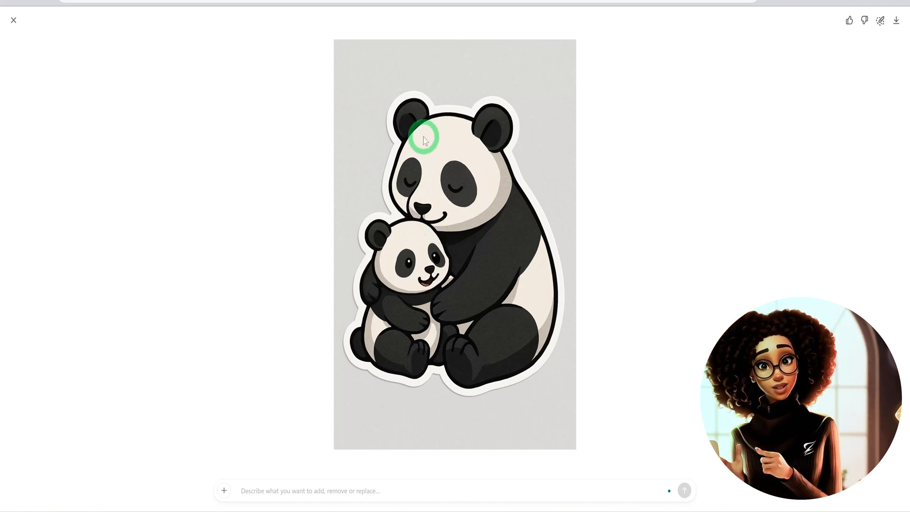
pyautogui.click(14, 20)
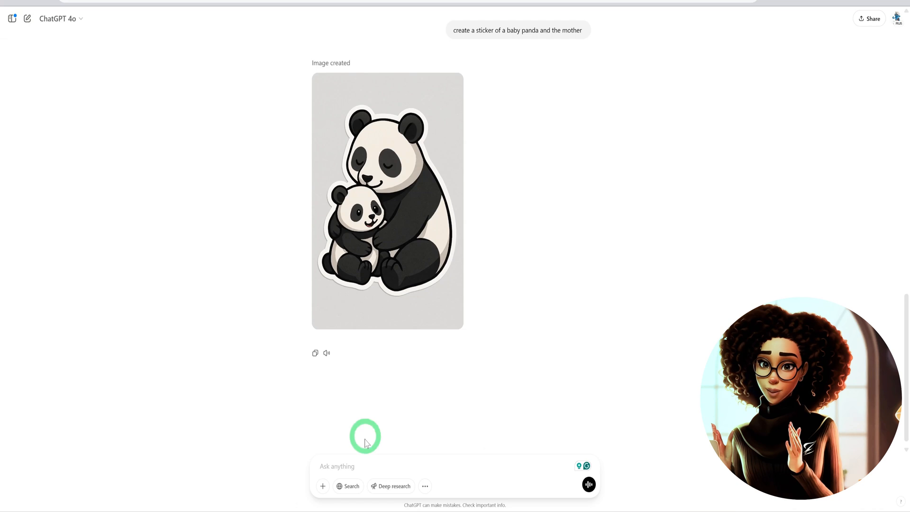
# - Request a letter Z logo for 'The Zinny Studio' with elegant font, then enlarge it
pyautogui.write('create a logo with lette')
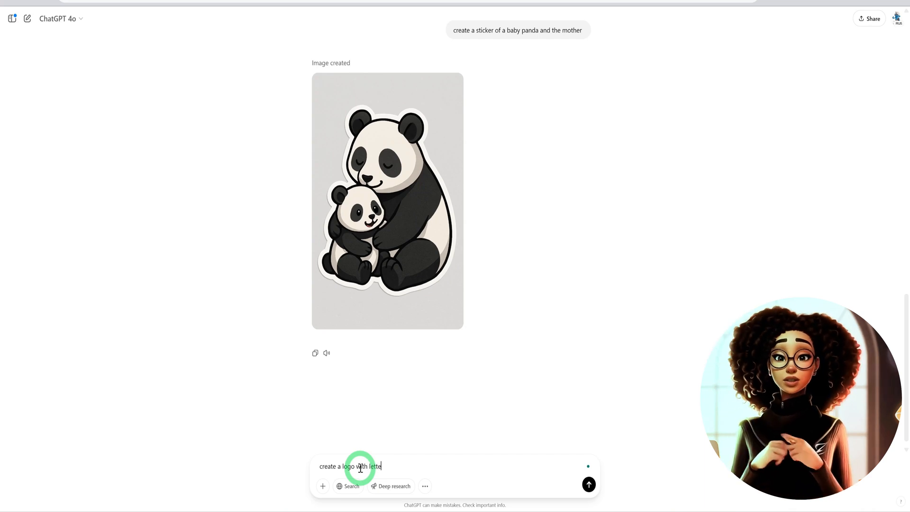
pyautogui.write('z')
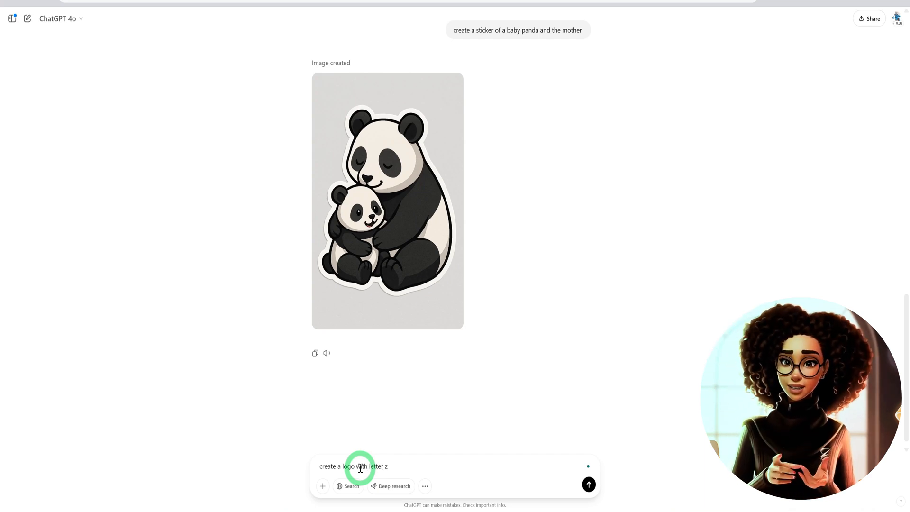
pyautogui.write('for my')
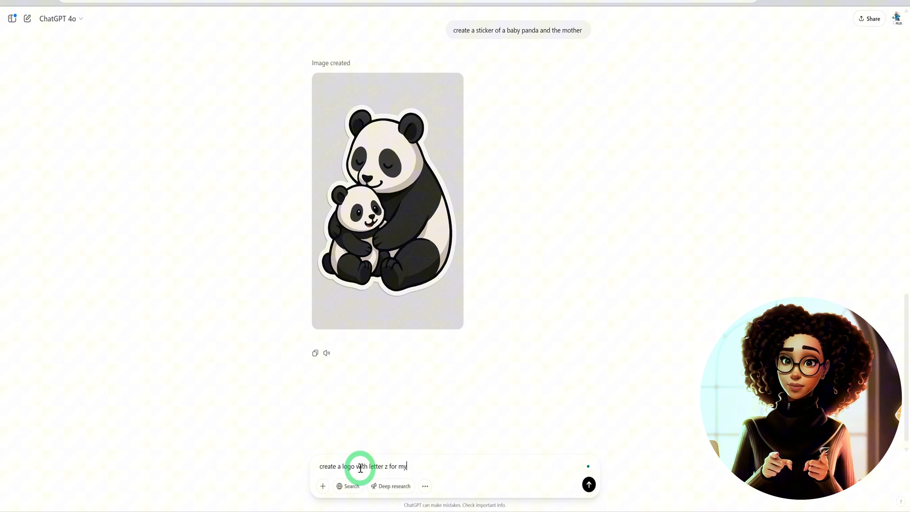
pyautogui.write('channel')
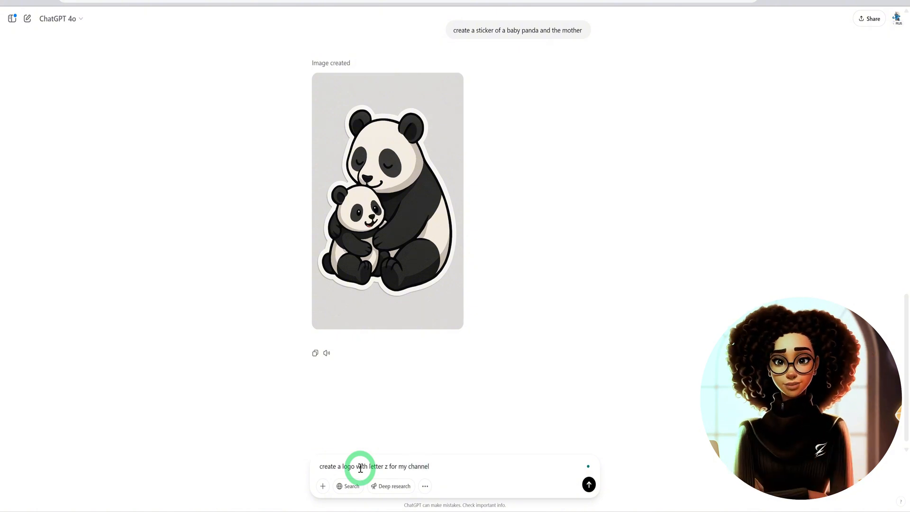
pyautogui.write('the zinny studio,')
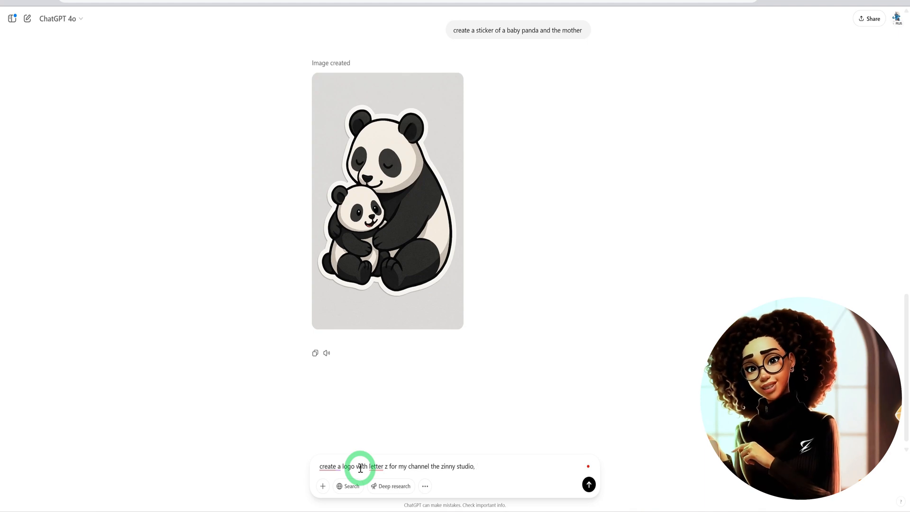
pyautogui.click(588, 484)
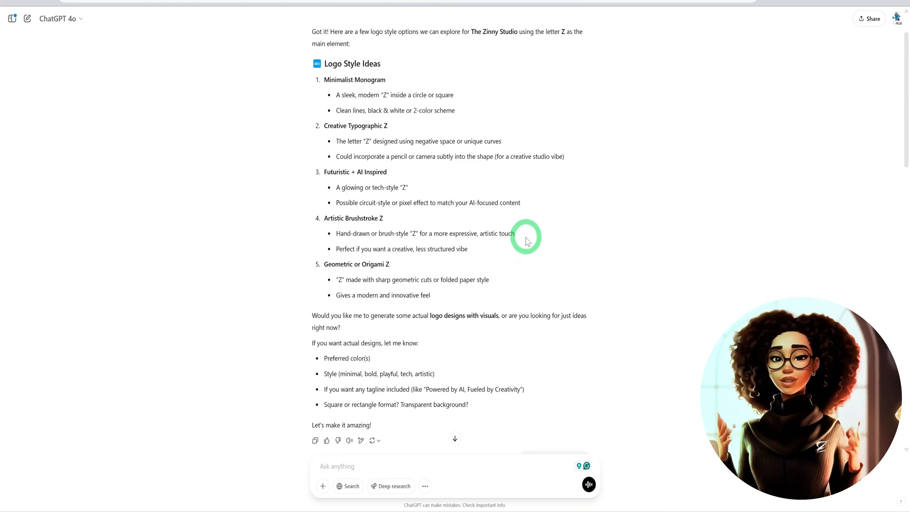
pyautogui.write('font style elegant')
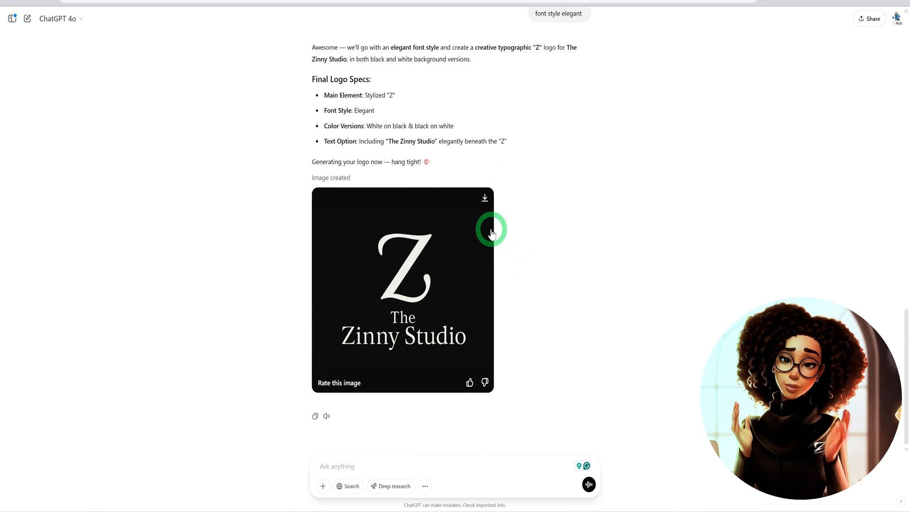
pyautogui.click(403, 289)
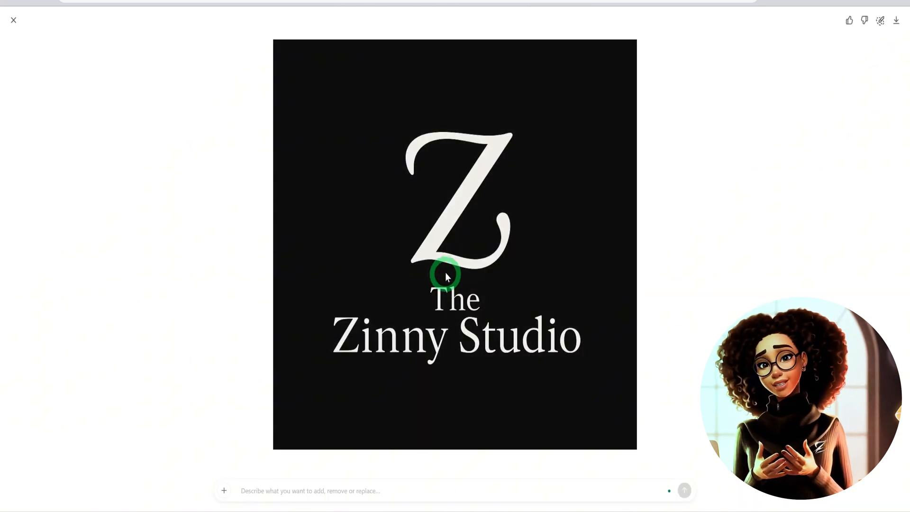